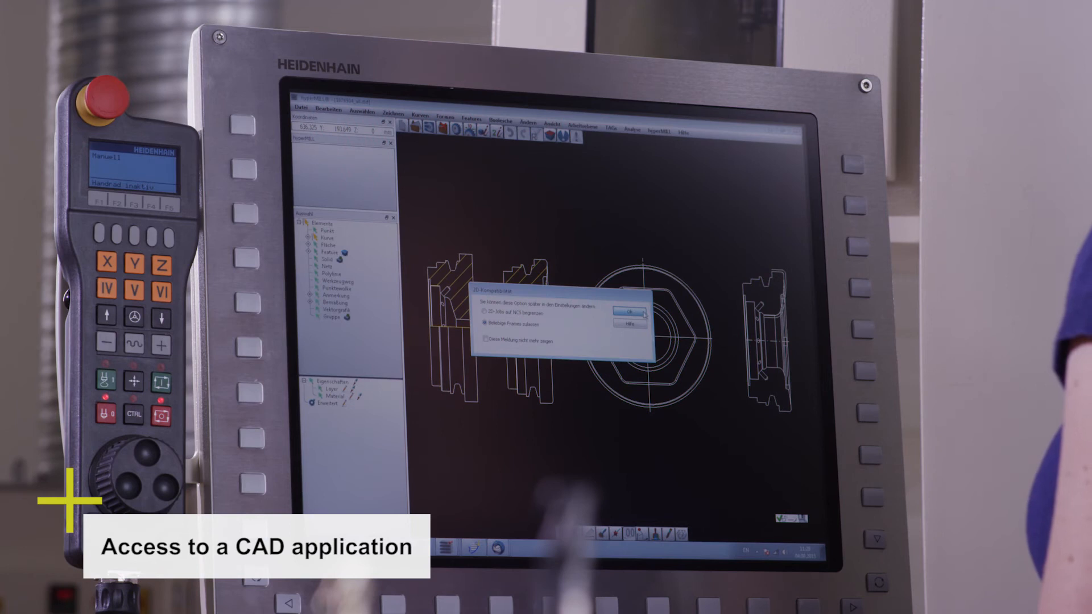
- Confirm the pop-up message with OK so the turned-part DXF drawing shows unobstructed
left_click(628, 311)
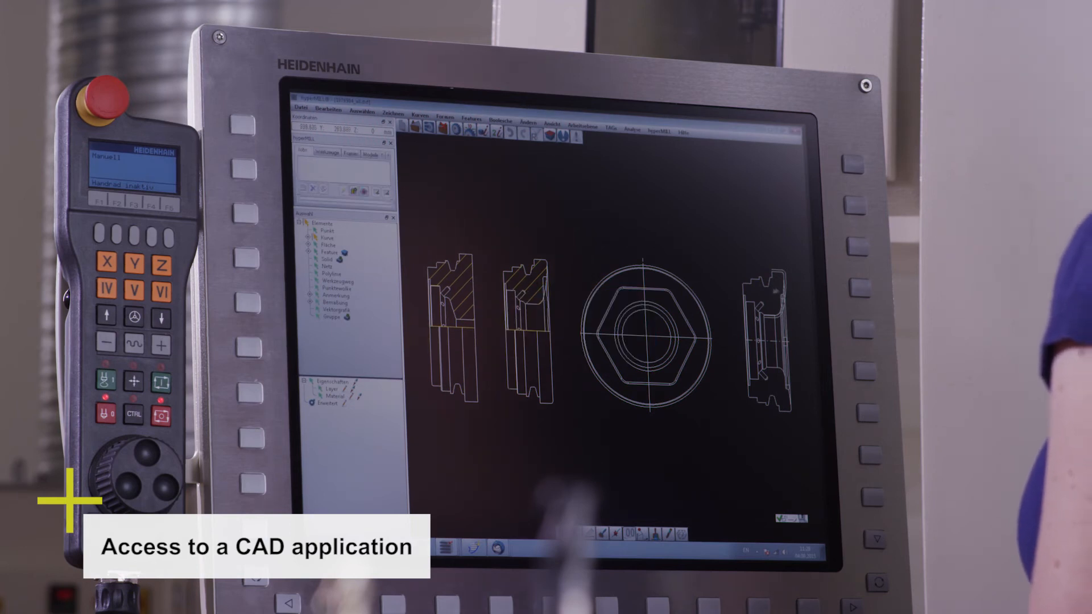